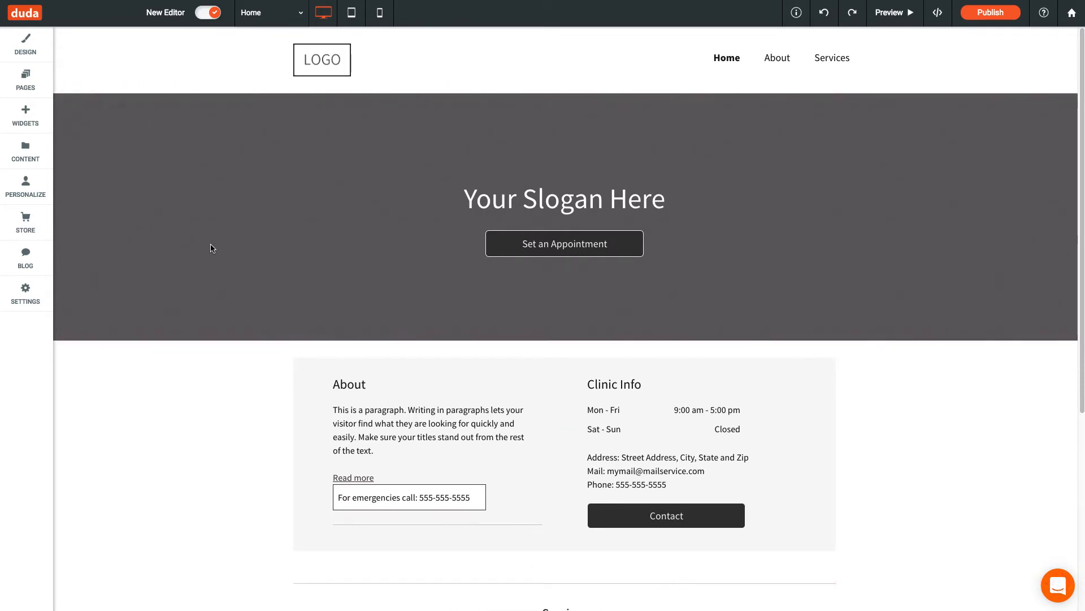
Preview the clinic page in phone layout, then return to the desktop layout.
{"action": "left_click", "coordinate": [379, 13]}
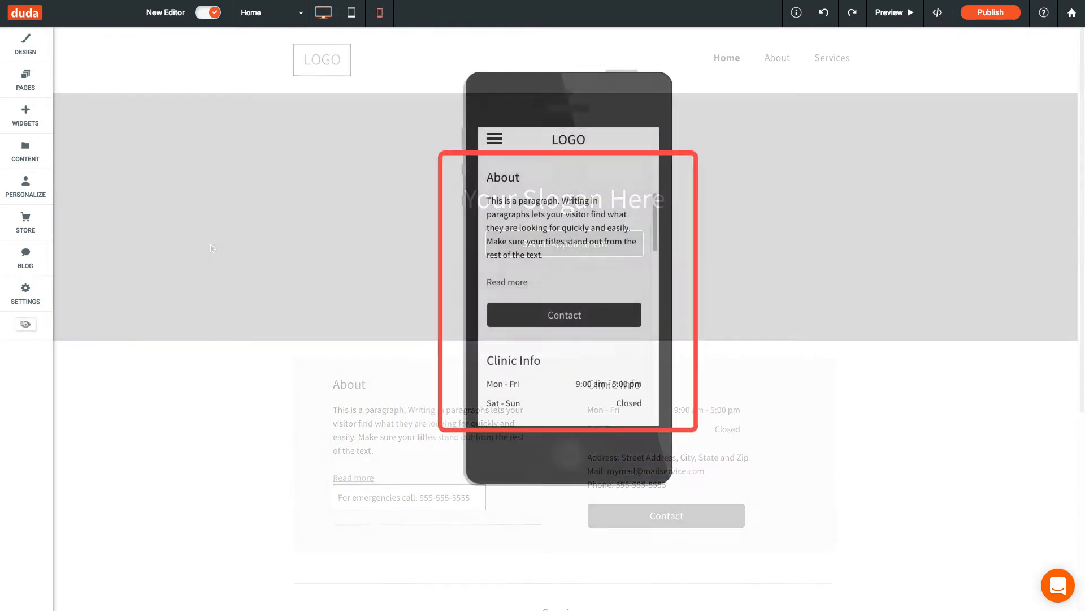
{"action": "left_click", "coordinate": [379, 12]}
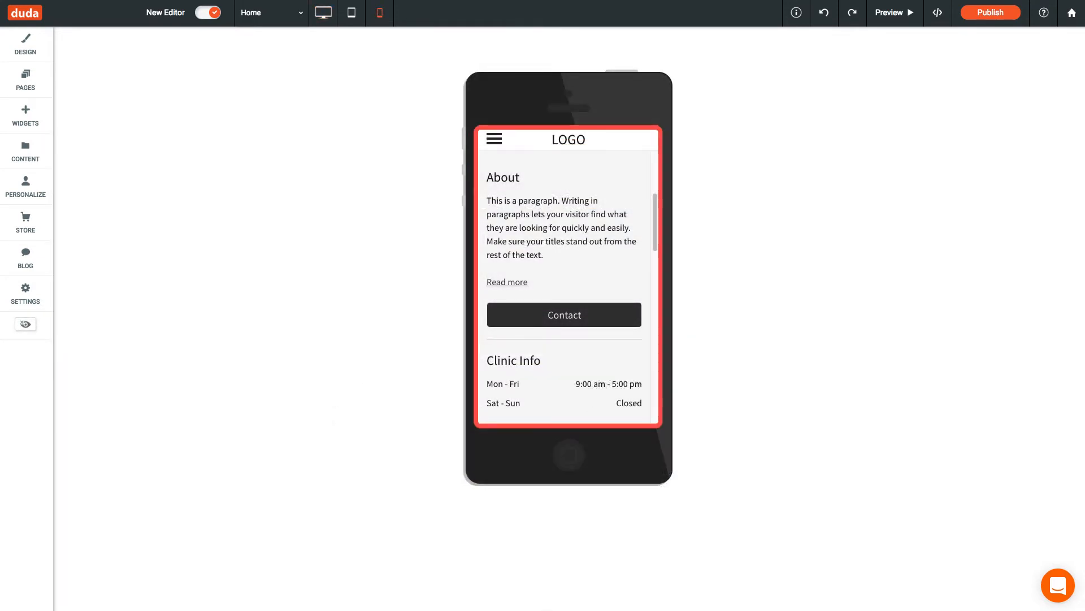
{"action": "left_click", "coordinate": [323, 13]}
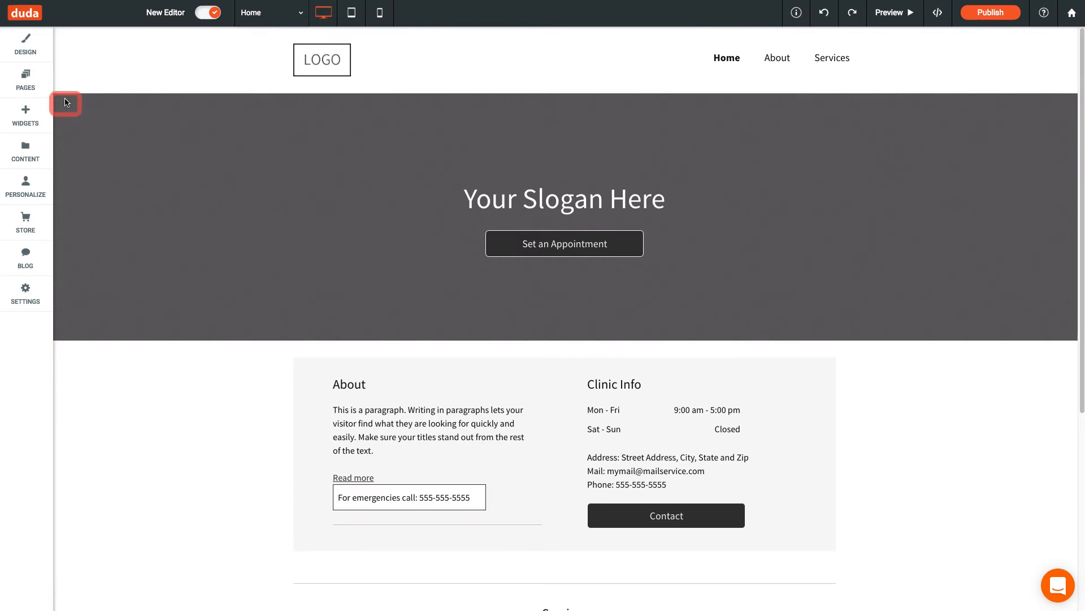
Insert a new empty row above the slogan banner row via its row options.
{"action": "left_click", "coordinate": [65, 103]}
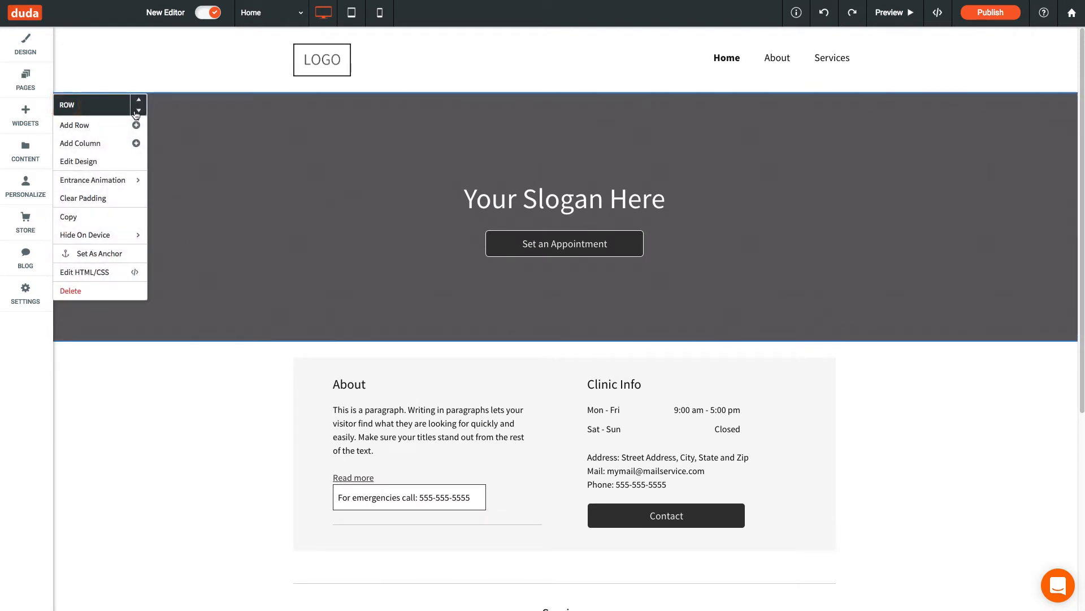
{"action": "mouse_move", "coordinate": [139, 101]}
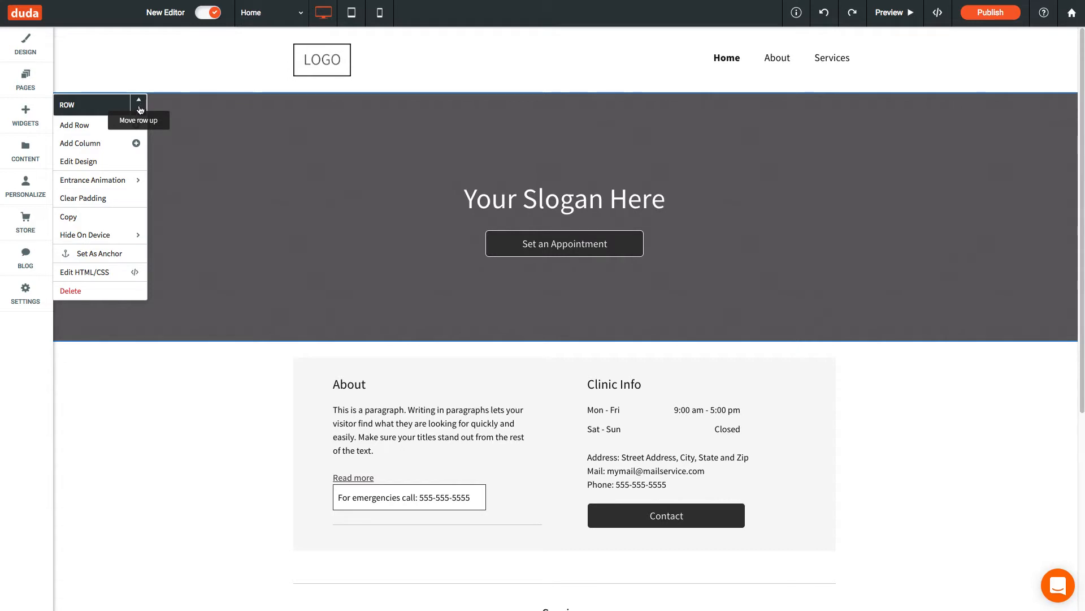
{"action": "left_click", "coordinate": [138, 101]}
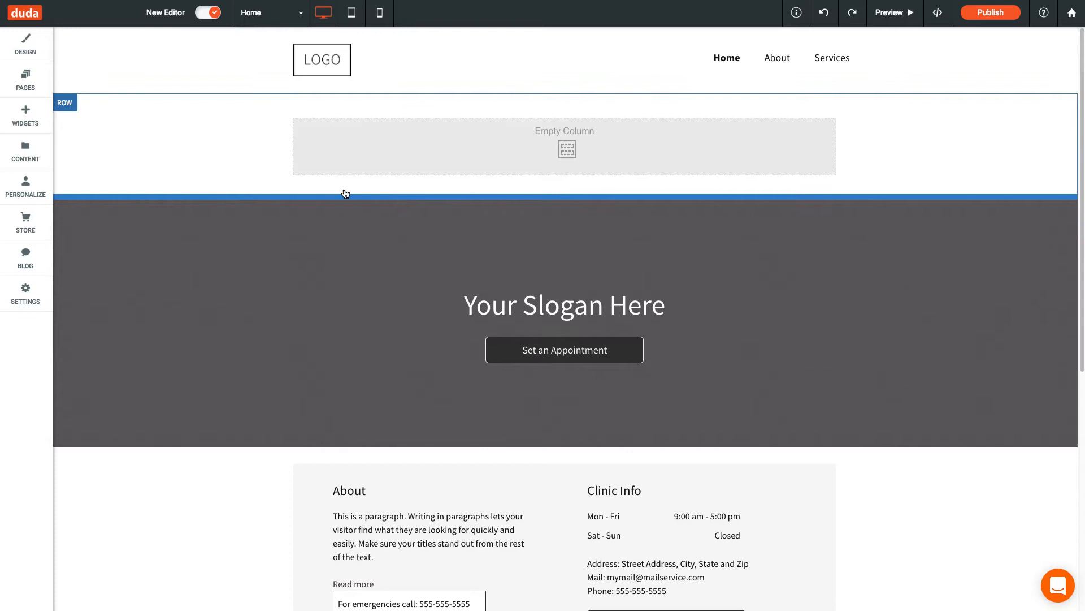
{"action": "left_click", "coordinate": [64, 102]}
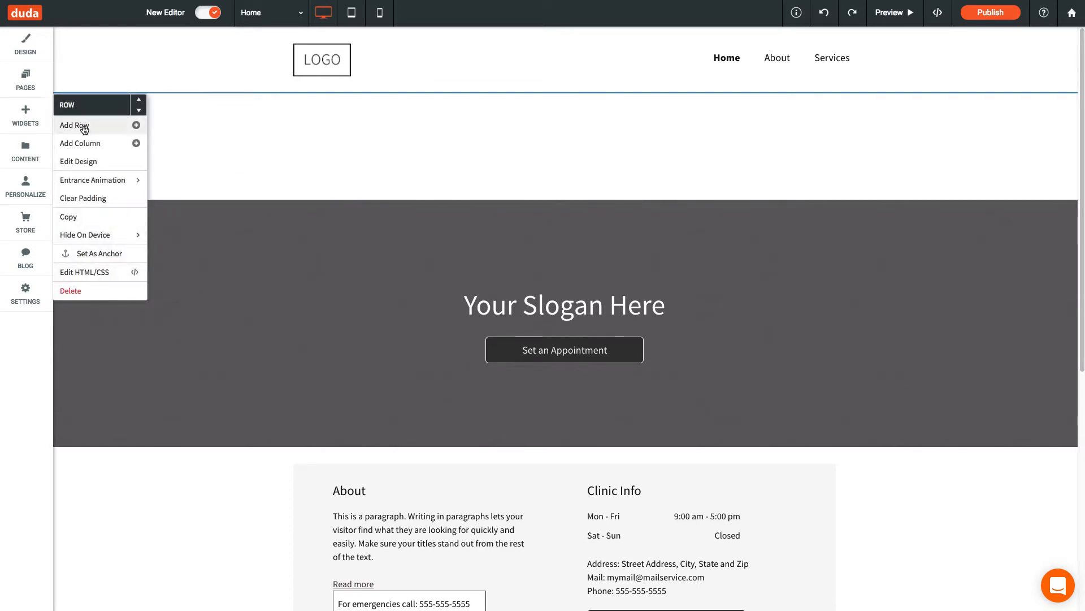
{"action": "left_click", "coordinate": [74, 126]}
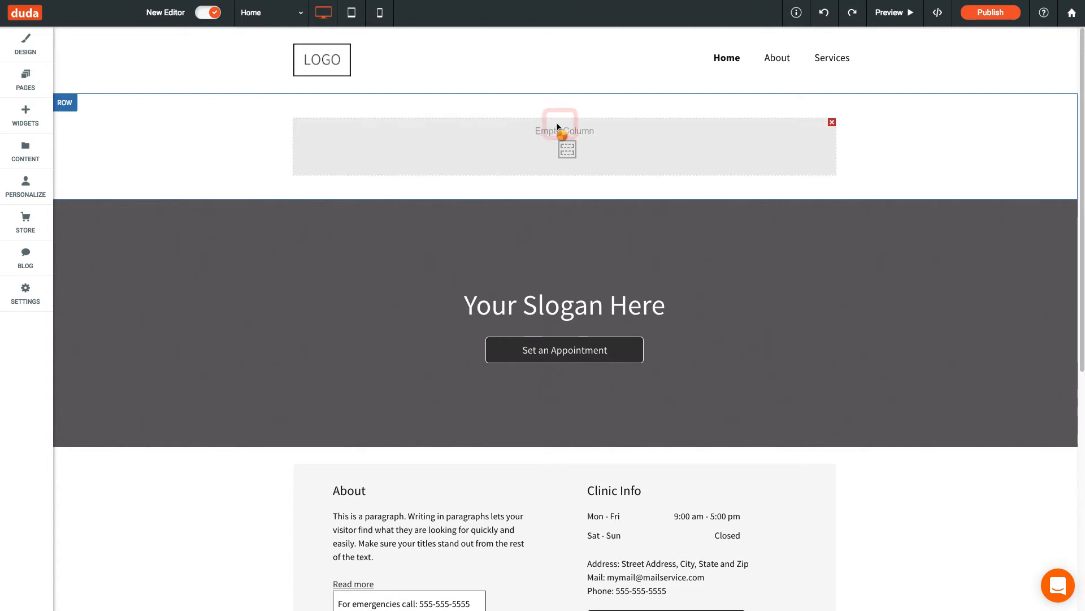
{"action": "mouse_move", "coordinate": [444, 188]}
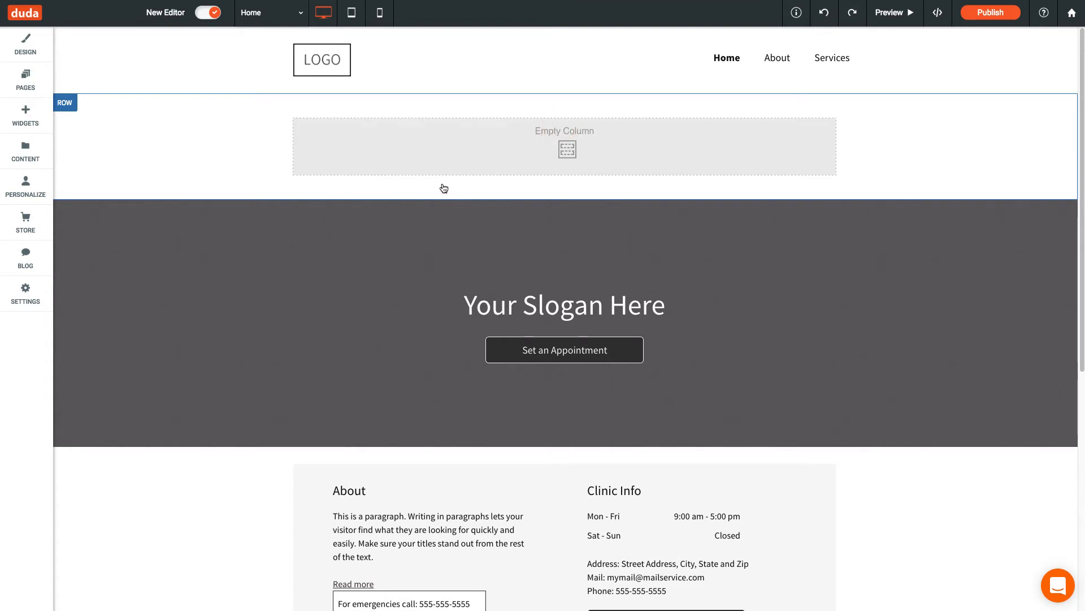
Drag the Contact button from Clinic Info into the About column above the emergencies line.
{"action": "scroll", "scroll_direction": "down", "scroll_amount": 3}
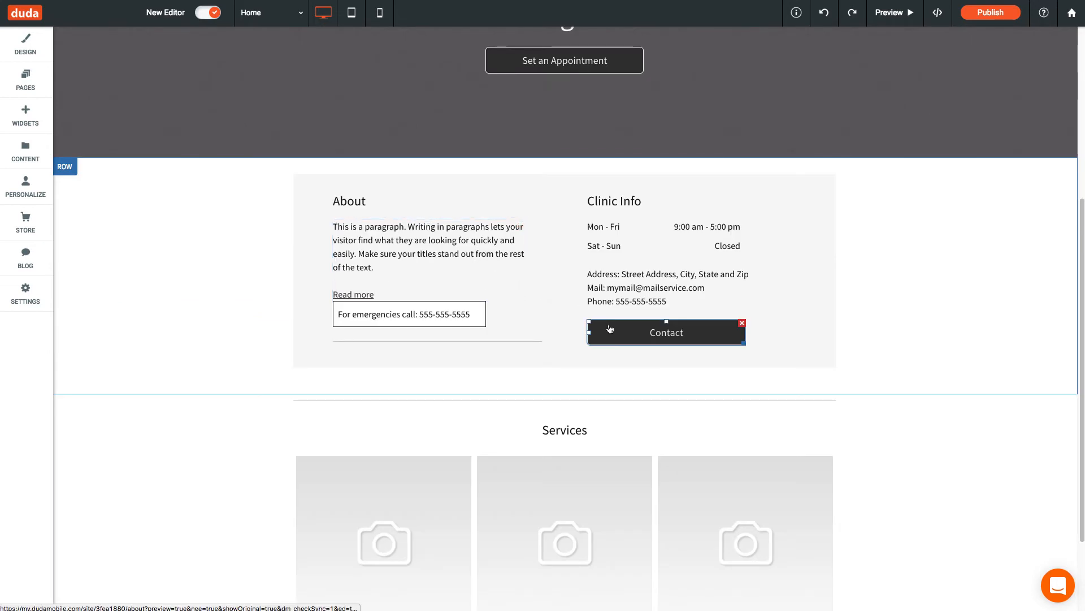
{"action": "left_click_drag", "start_coordinate": [666, 331], "coordinate": [412, 313]}
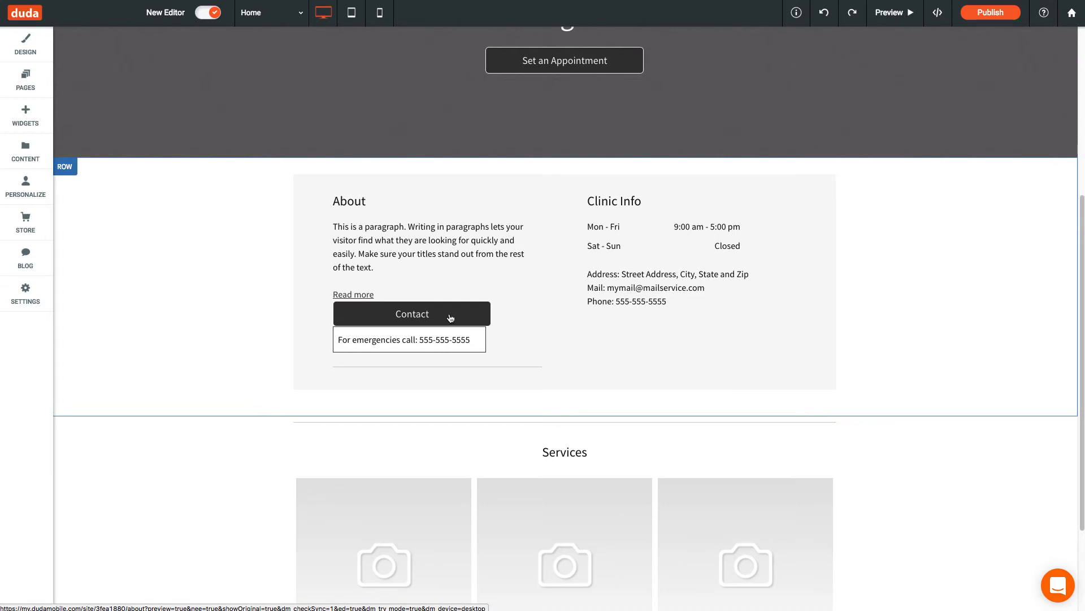
{"action": "left_click", "coordinate": [413, 313]}
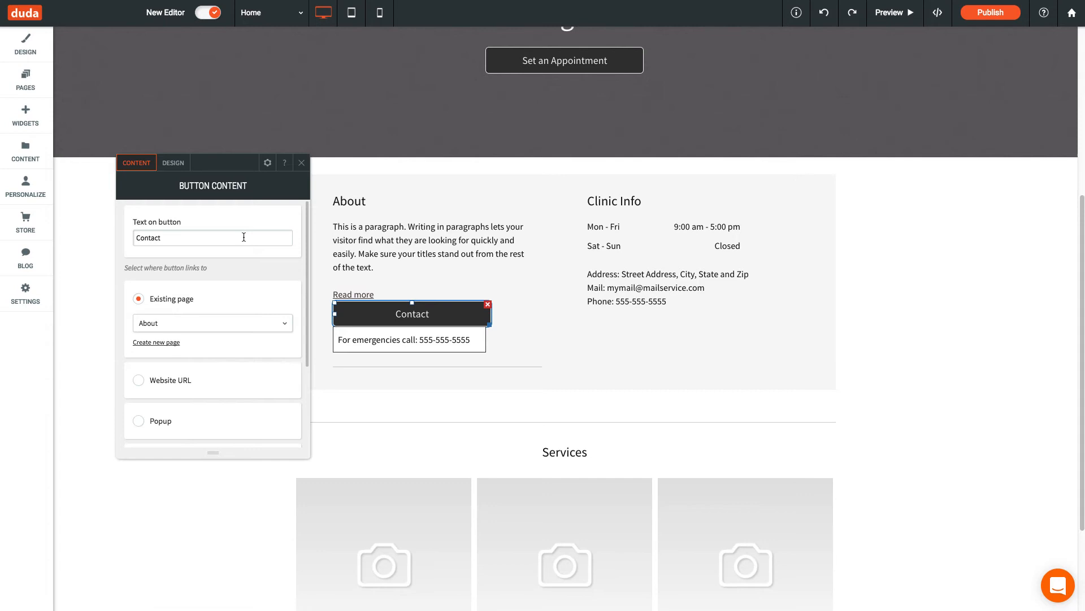
{"action": "left_click", "coordinate": [173, 163]}
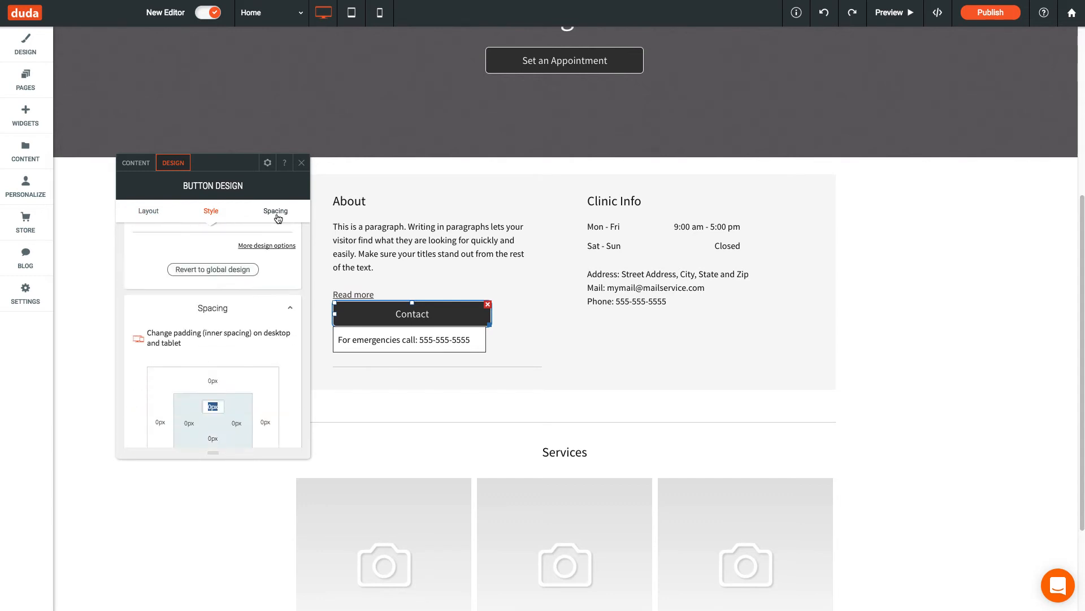
{"action": "left_click", "coordinate": [301, 163]}
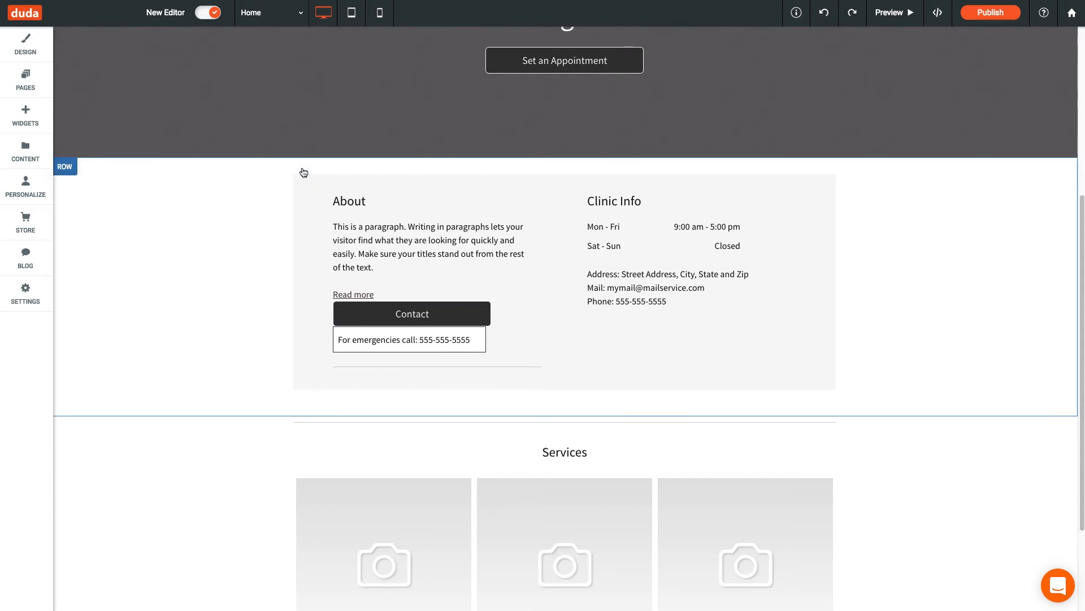
{"action": "left_click", "coordinate": [64, 166]}
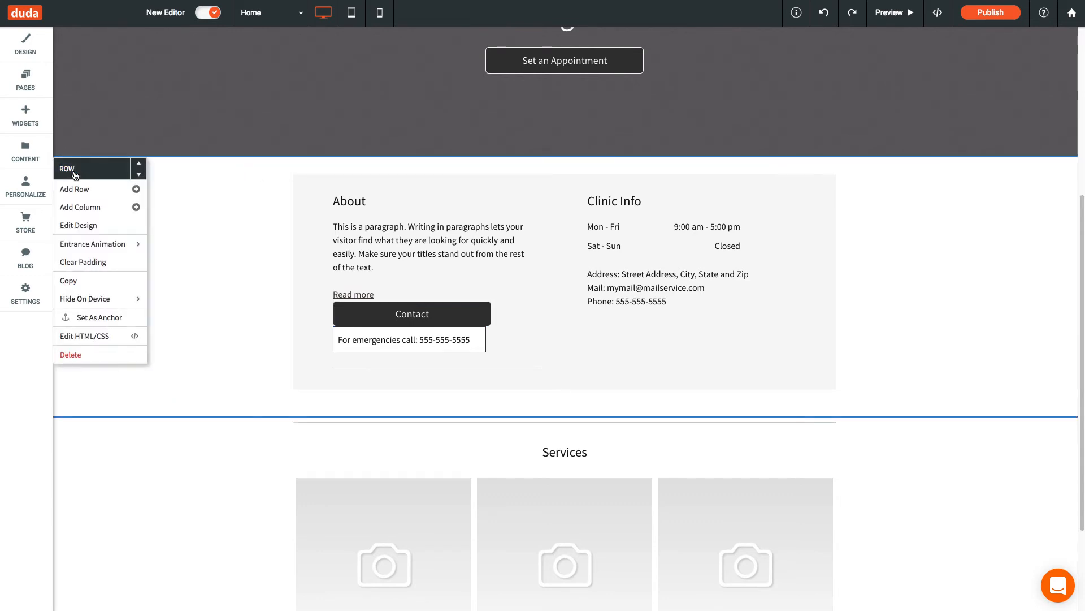
{"action": "left_click", "coordinate": [78, 225]}
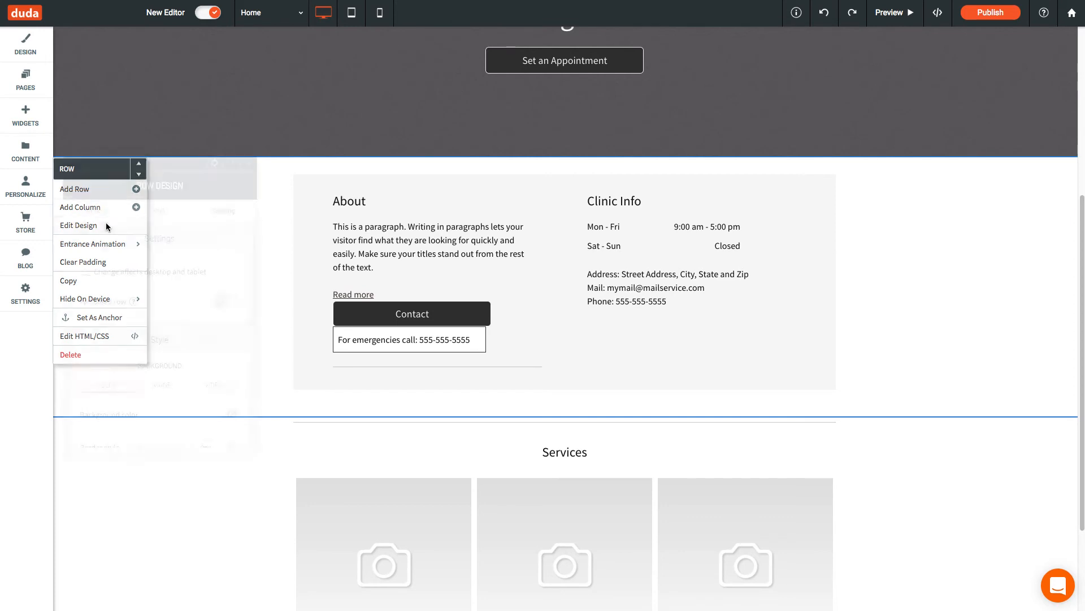
{"action": "left_click", "coordinate": [78, 225]}
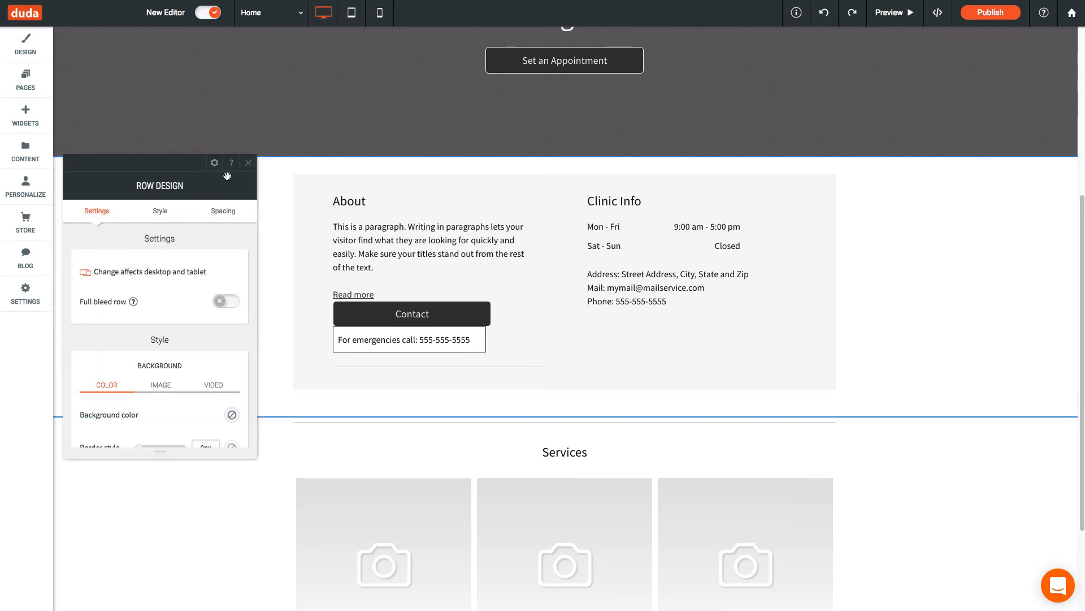
{"action": "left_click", "coordinate": [247, 163]}
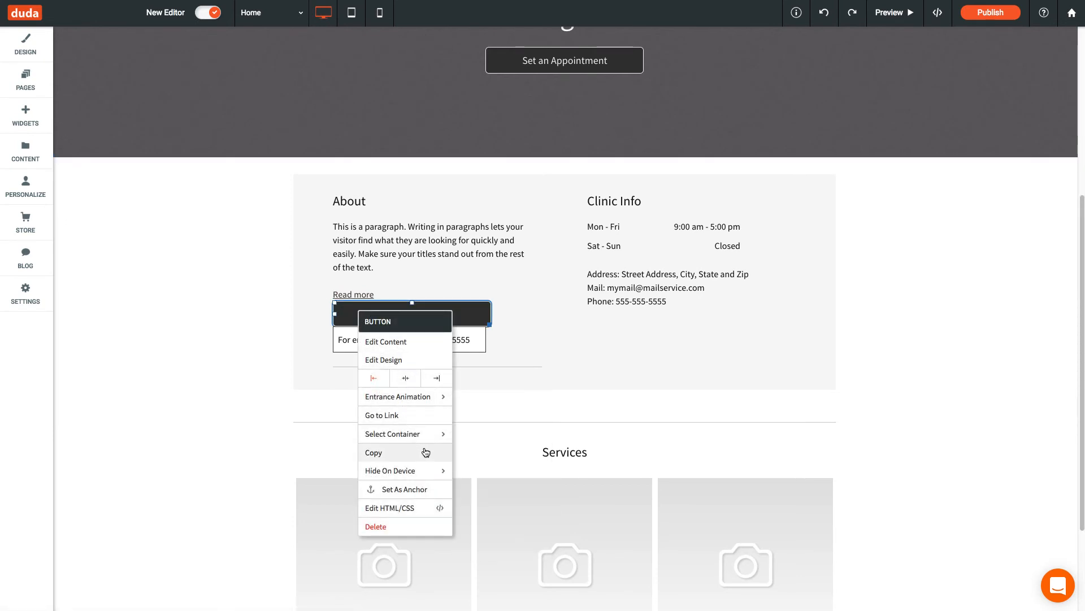
{"action": "mouse_move", "coordinate": [390, 469]}
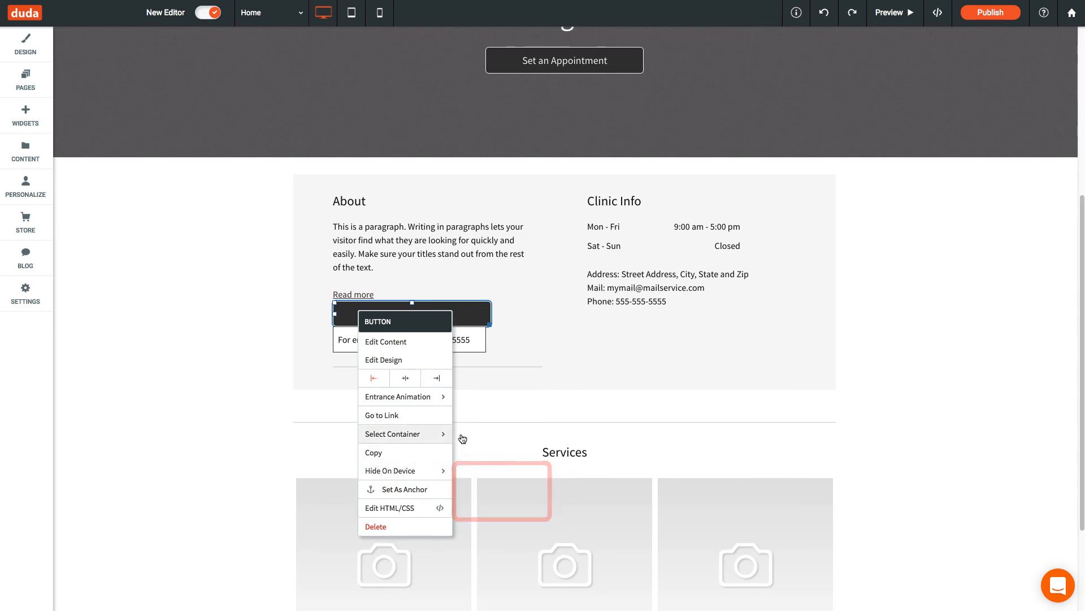
{"action": "left_click", "coordinate": [515, 352]}
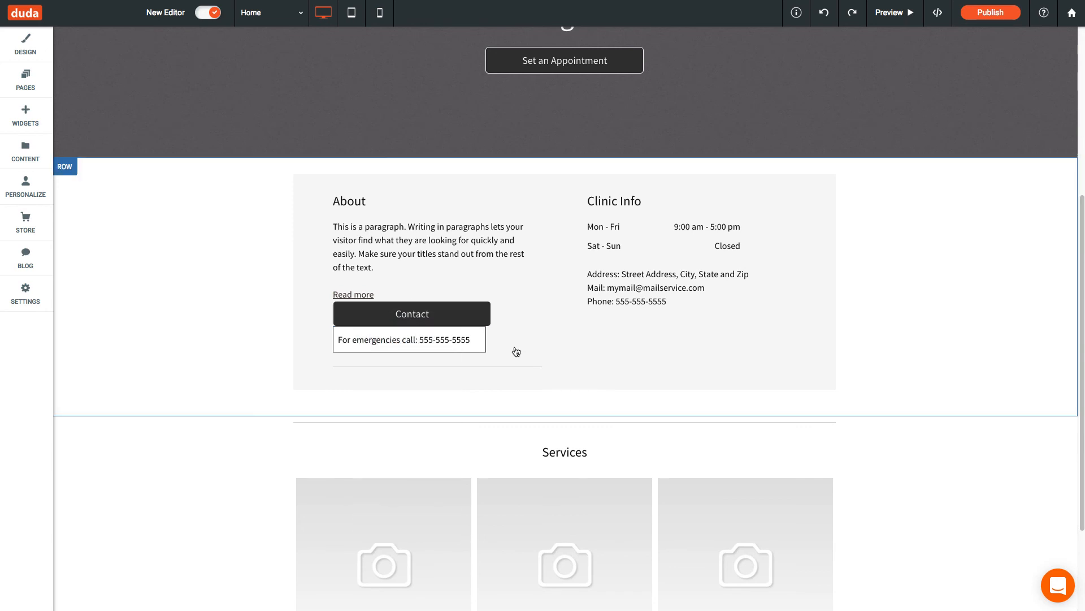